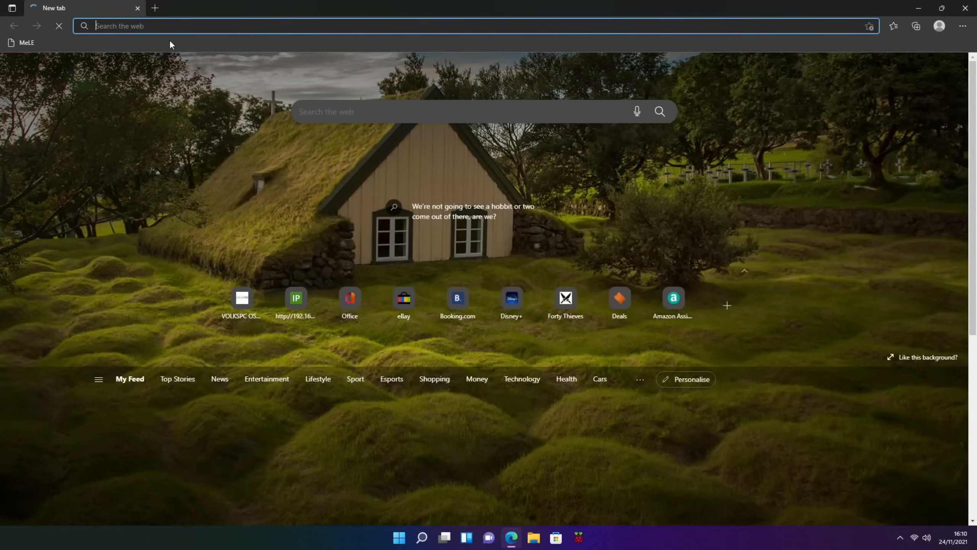
Step: Search Bing in Edge for 'raspberry pi imager', then close the browser
{"action": "type", "text": "raspberry pi imager"}
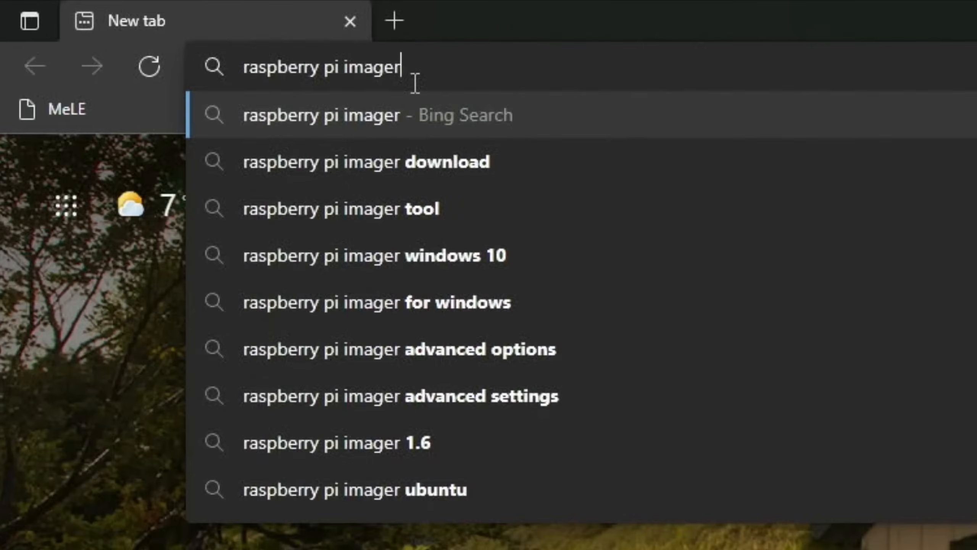
{"action": "key", "text": "Enter"}
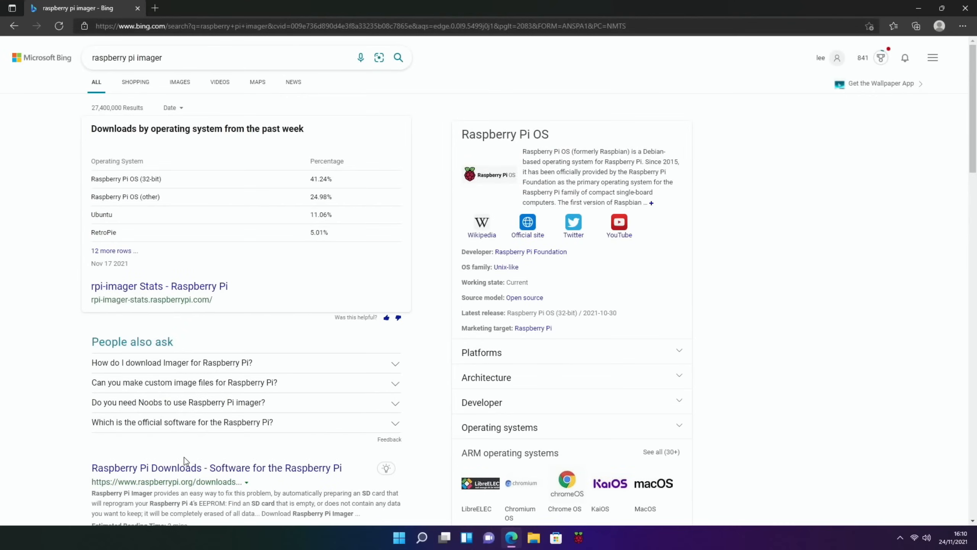
{"action": "left_click", "coordinate": [217, 468]}
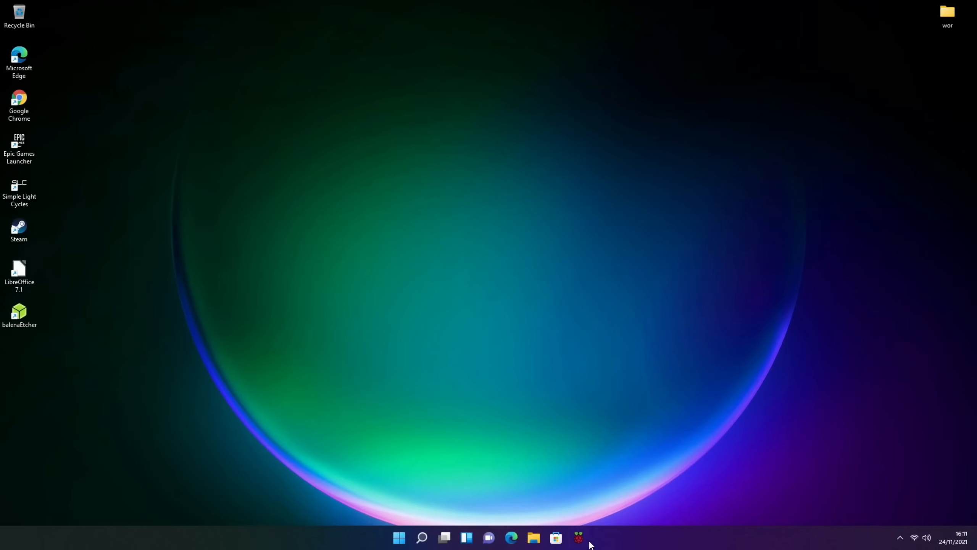
Step: Launch Raspberry Pi Imager from the taskbar and approve the User Account Control prompt
{"action": "left_click", "coordinate": [577, 537]}
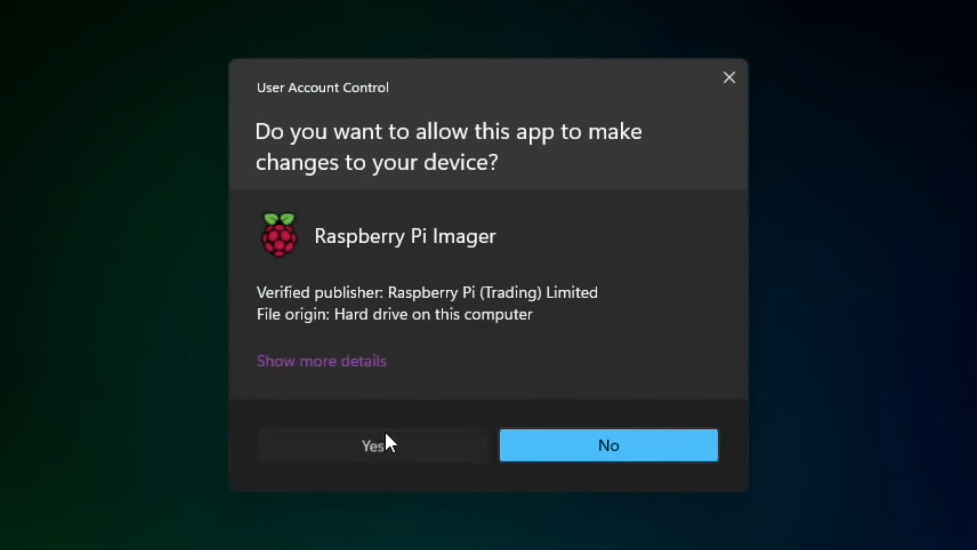
{"action": "left_click", "coordinate": [370, 445]}
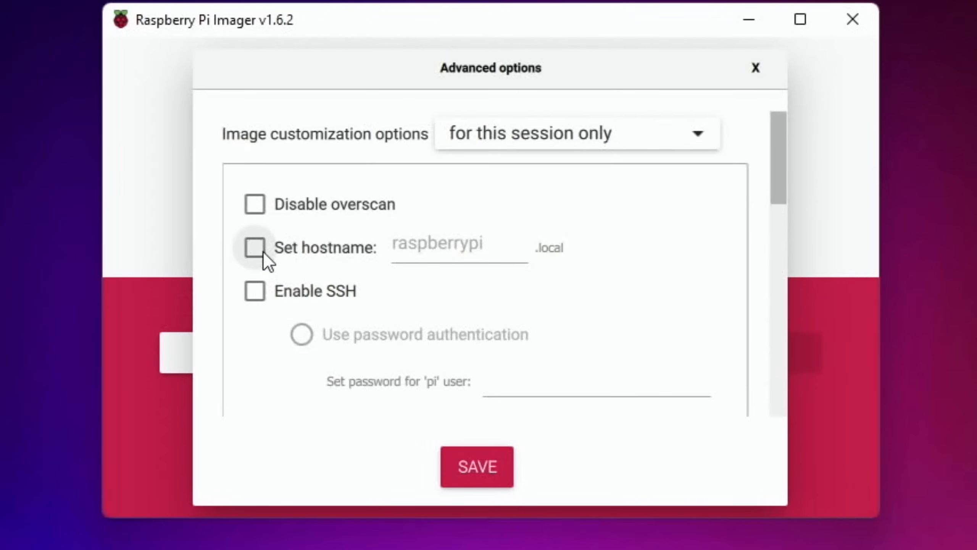
Step: Enable hostname raspberrypi, SSH with a pi user password, and Wi-Fi configuration
{"action": "left_click", "coordinate": [255, 247]}
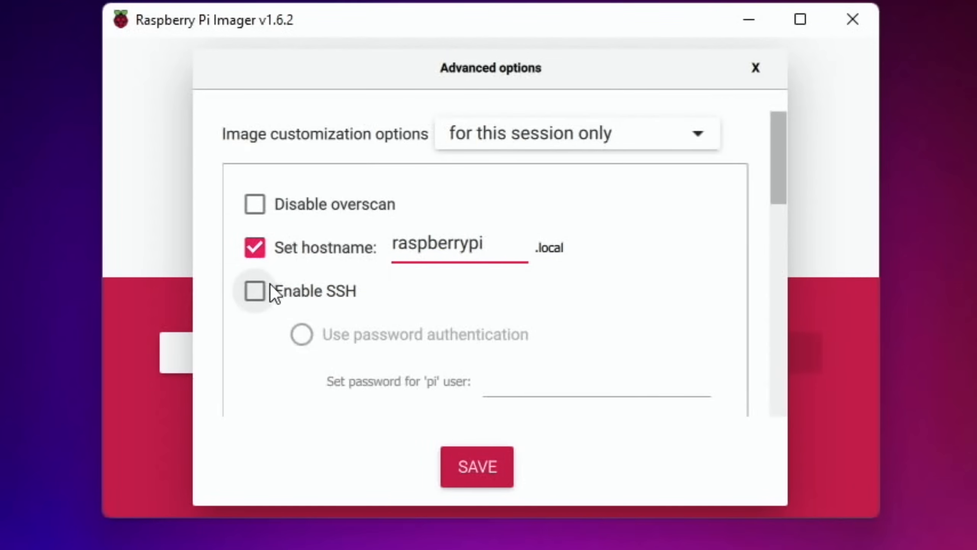
{"action": "left_click", "coordinate": [254, 291]}
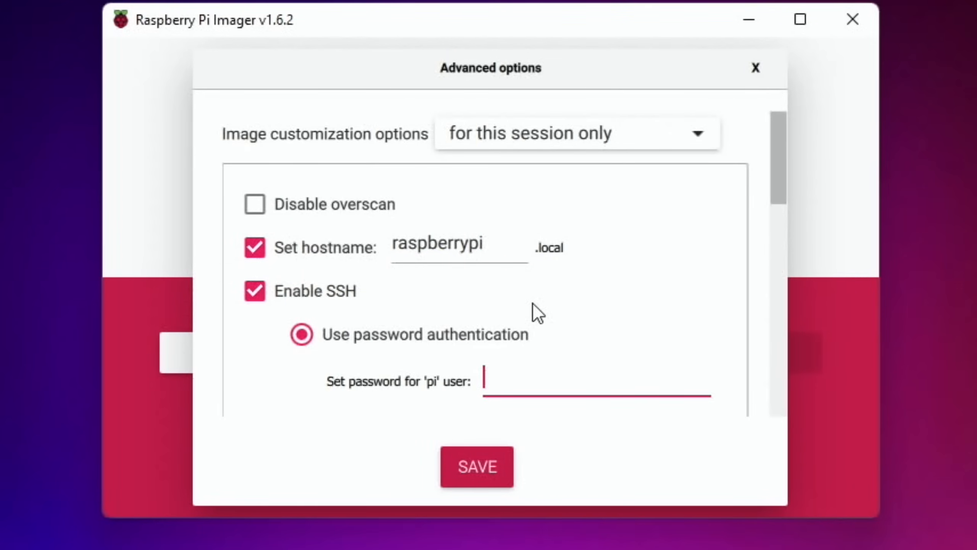
{"action": "scroll", "scroll_direction": "down", "scroll_amount": 3}
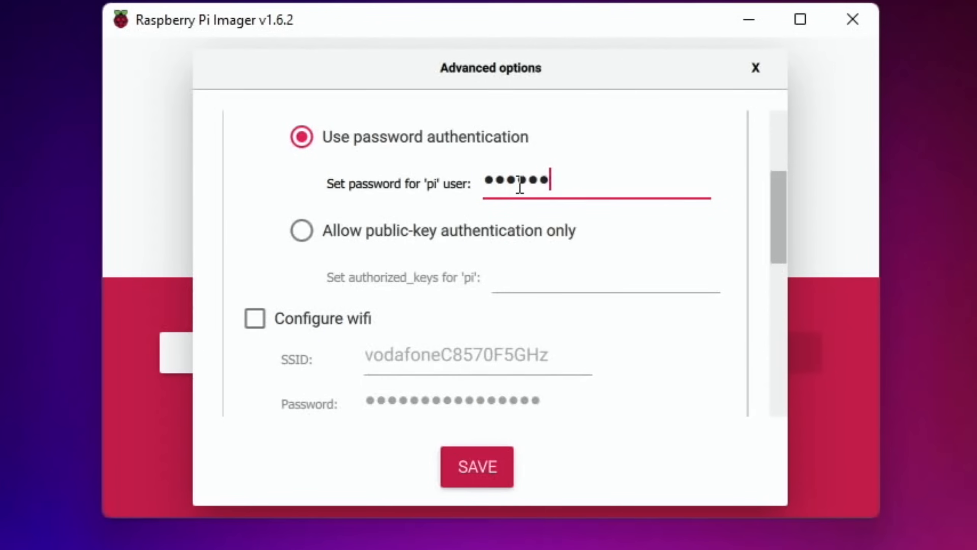
{"action": "type", "text": "••••"}
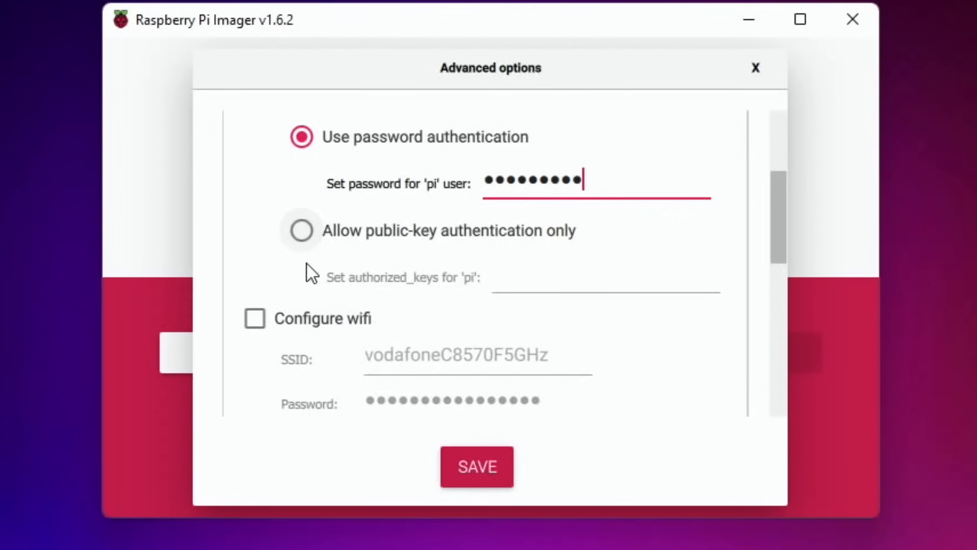
{"action": "left_click", "coordinate": [254, 318]}
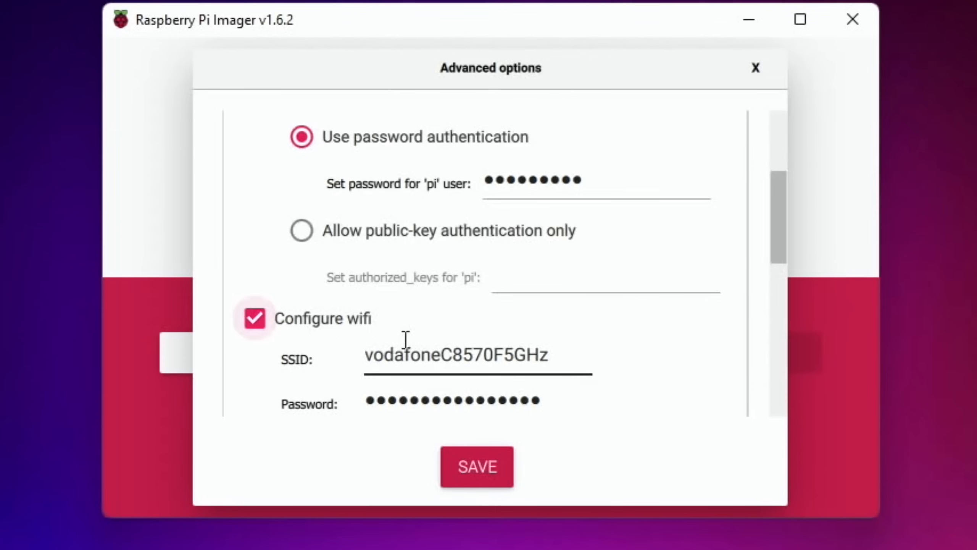
Step: Trim the trailing '5GHz' from the SSID, leaving vodafoneC8570F
{"action": "left_click", "coordinate": [477, 356]}
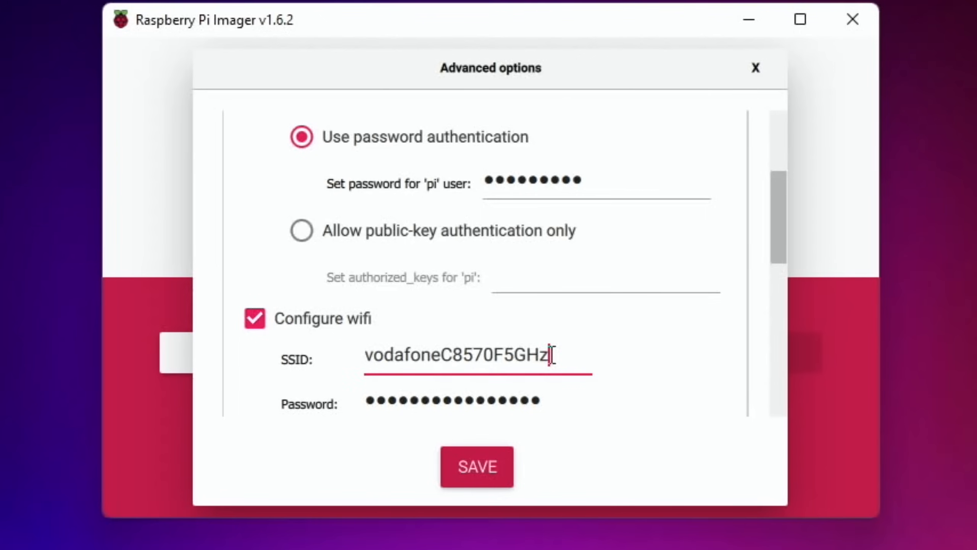
{"action": "key", "text": "Backspace"}
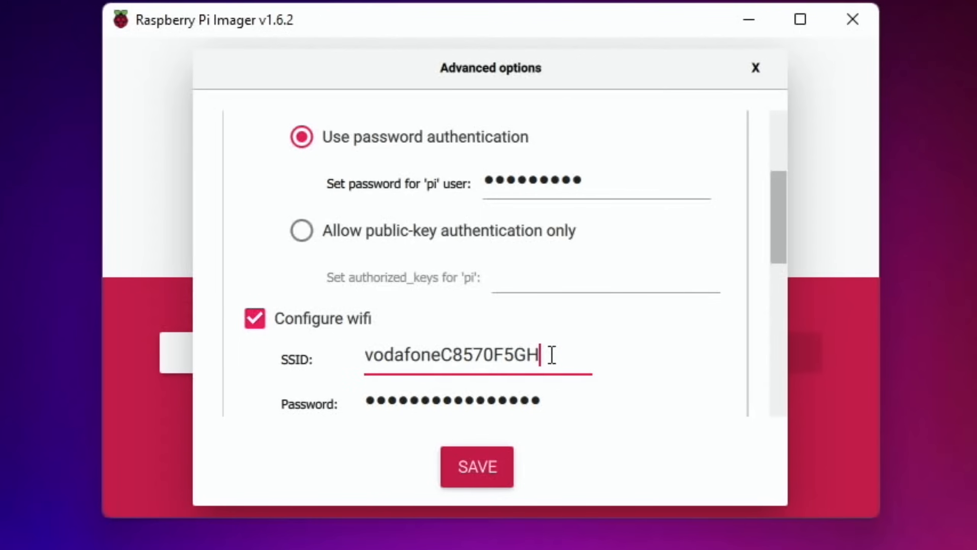
{"action": "key", "text": "Backspace"}
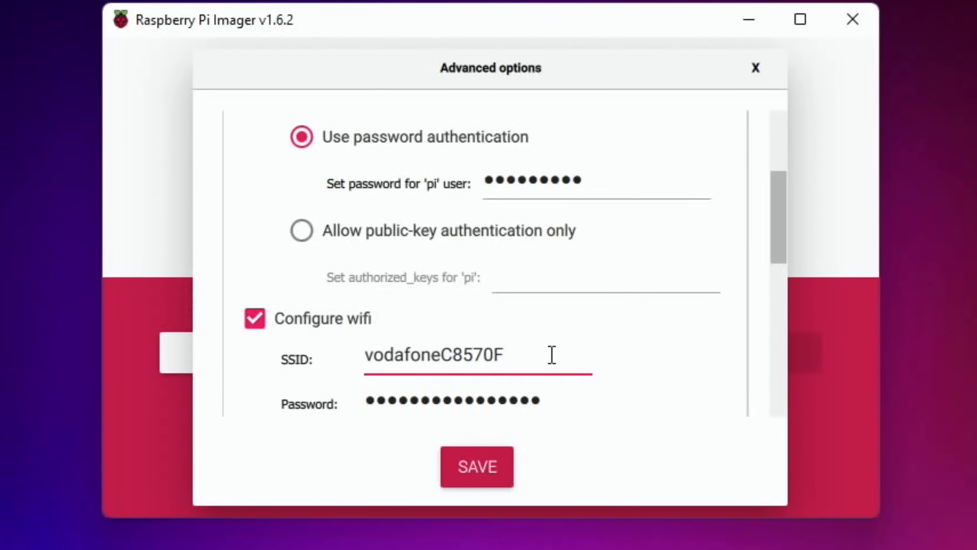
{"action": "mouse_move", "coordinate": [510, 436]}
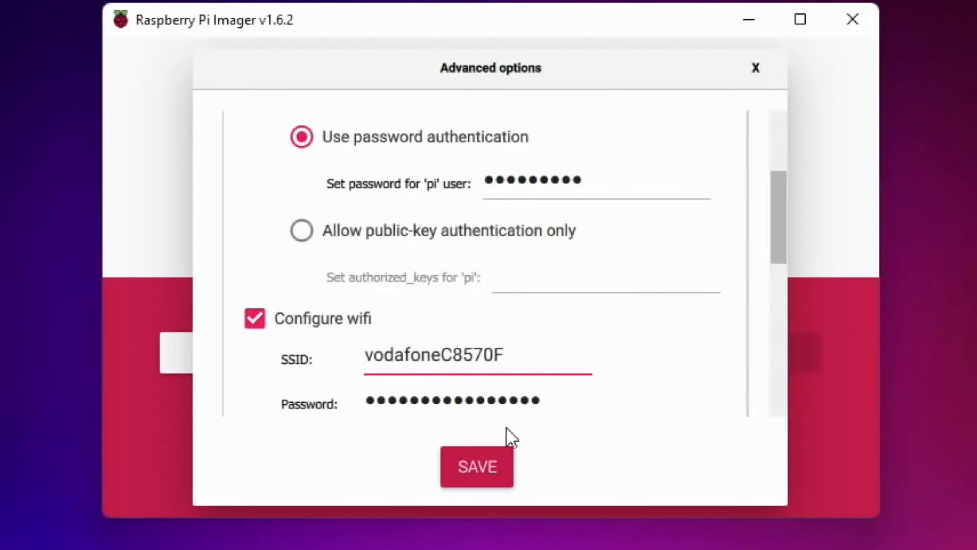
{"action": "scroll", "scroll_direction": "down", "scroll_amount": 3}
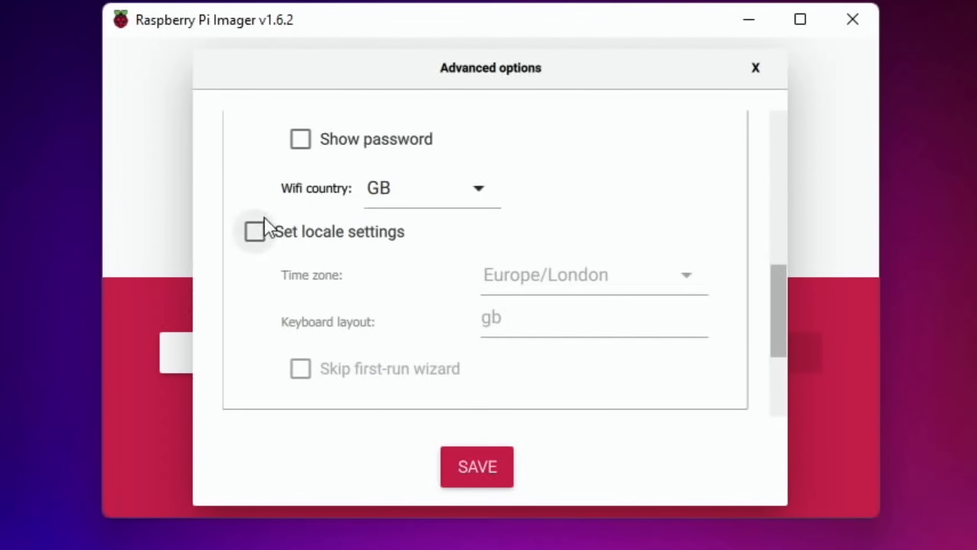
Step: Enable Europe/London locale with gb keyboard, skip the first-run wizard, and save the options
{"action": "left_click", "coordinate": [254, 231]}
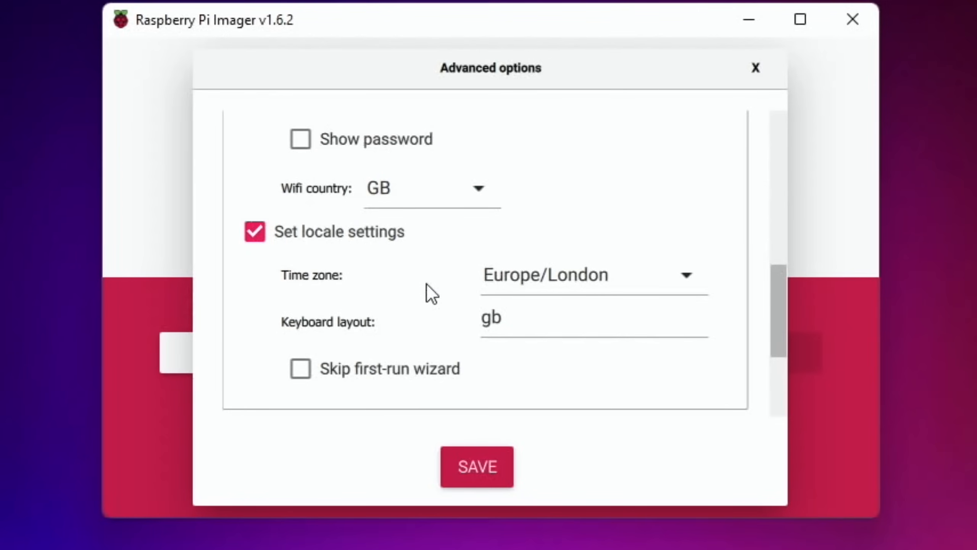
{"action": "left_click", "coordinate": [300, 369]}
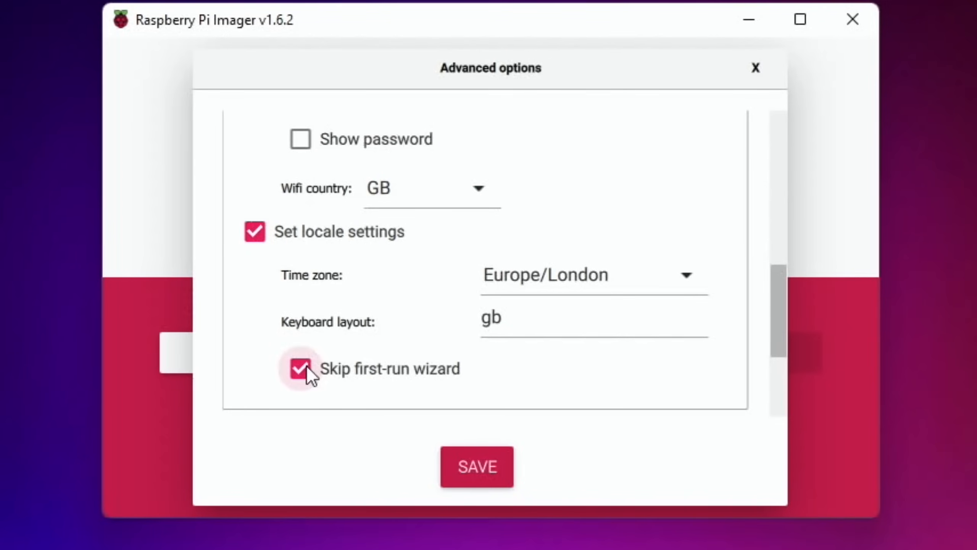
{"action": "scroll", "scroll_direction": "down", "scroll_amount": 3}
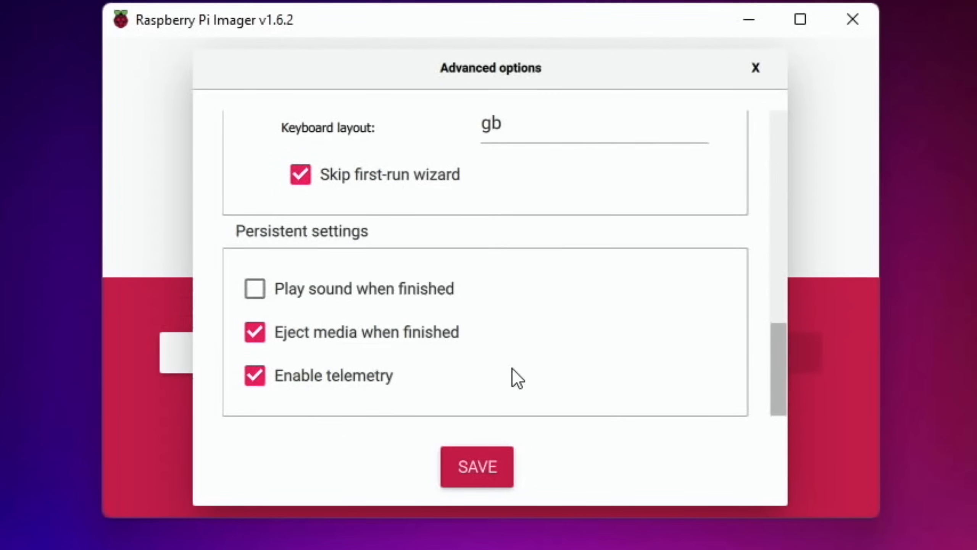
{"action": "mouse_move", "coordinate": [579, 354]}
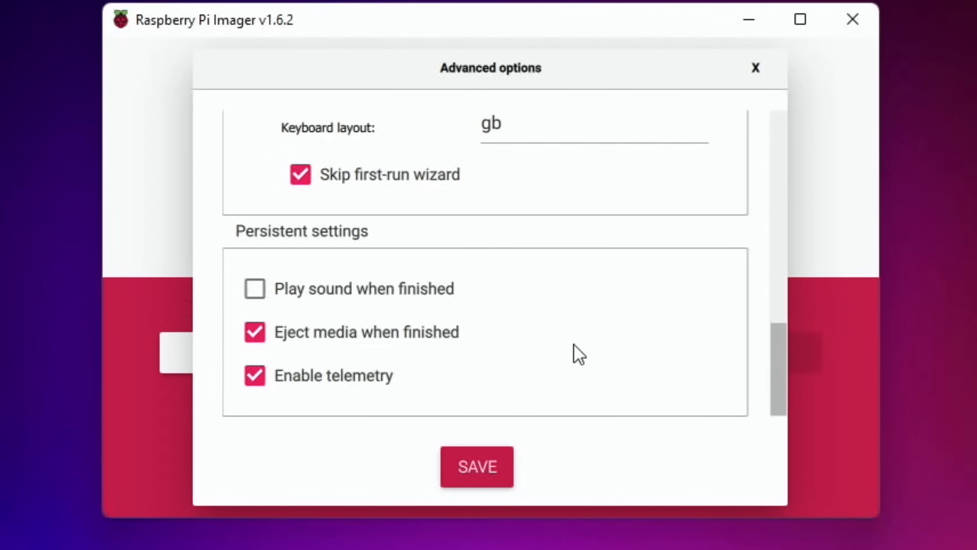
{"action": "left_click", "coordinate": [475, 466]}
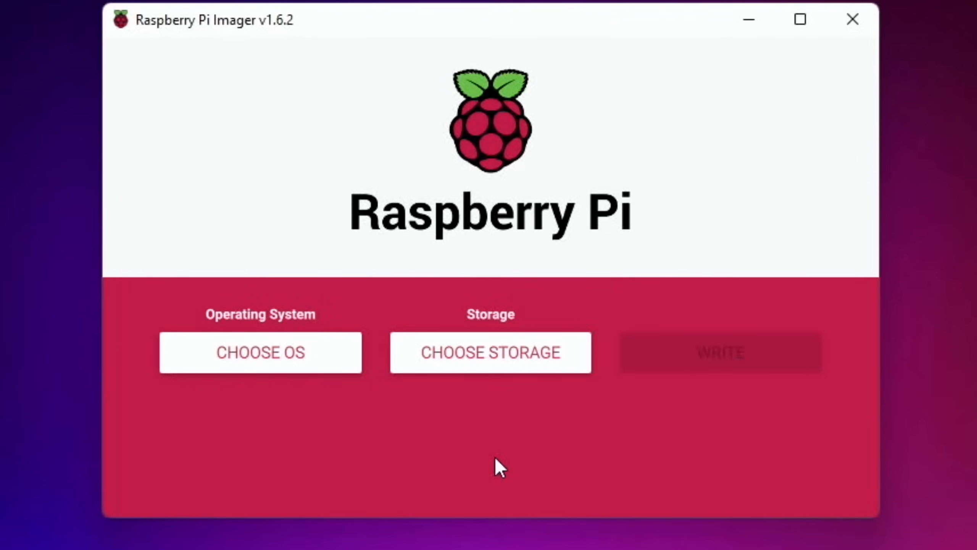
Step: Show the operating system list containing Raspberry Pi OS (32-bit)
{"action": "left_click", "coordinate": [260, 352]}
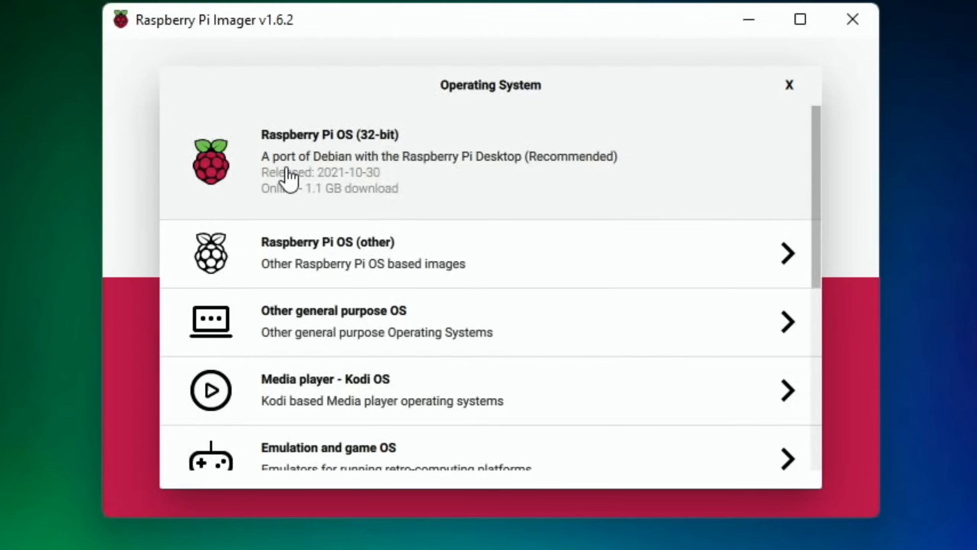
{"action": "mouse_move", "coordinate": [314, 174]}
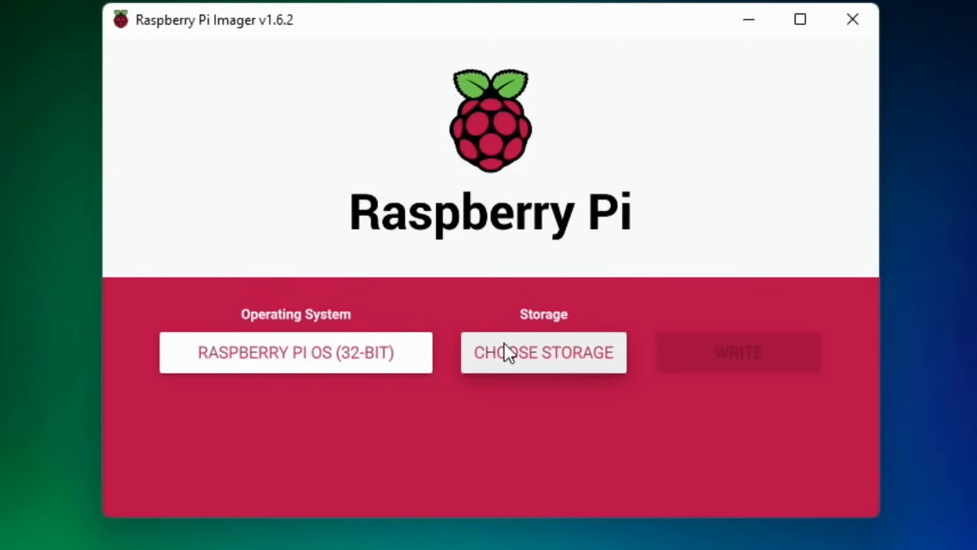
Step: Write the image to the 32.2 GB SD Card Reader USB Device, confirming the erase warning
{"action": "left_click", "coordinate": [543, 352]}
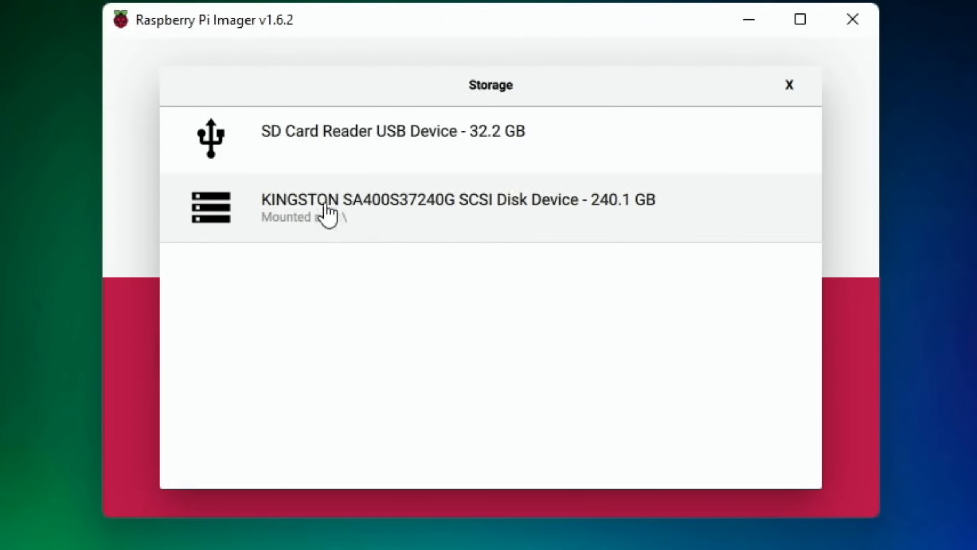
{"action": "left_click", "coordinate": [393, 131]}
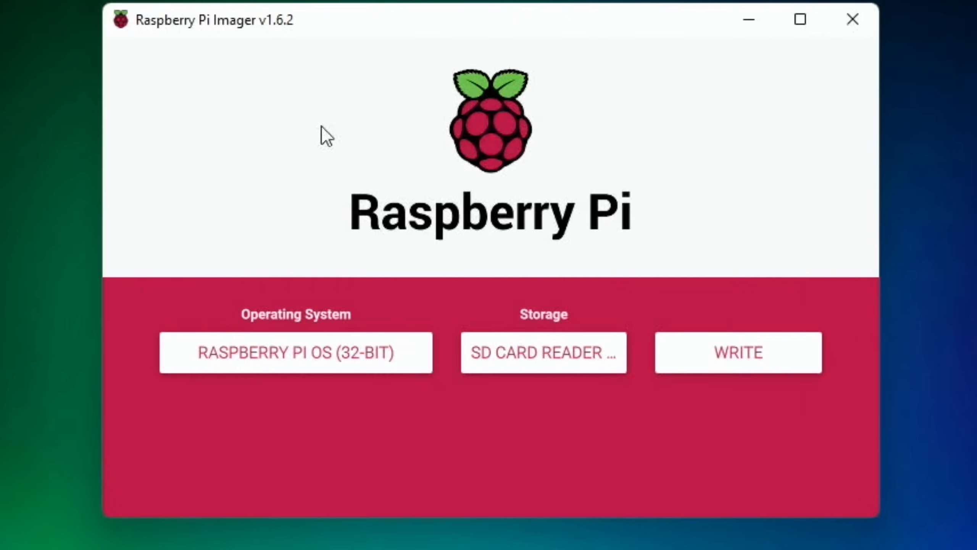
{"action": "left_click", "coordinate": [738, 352]}
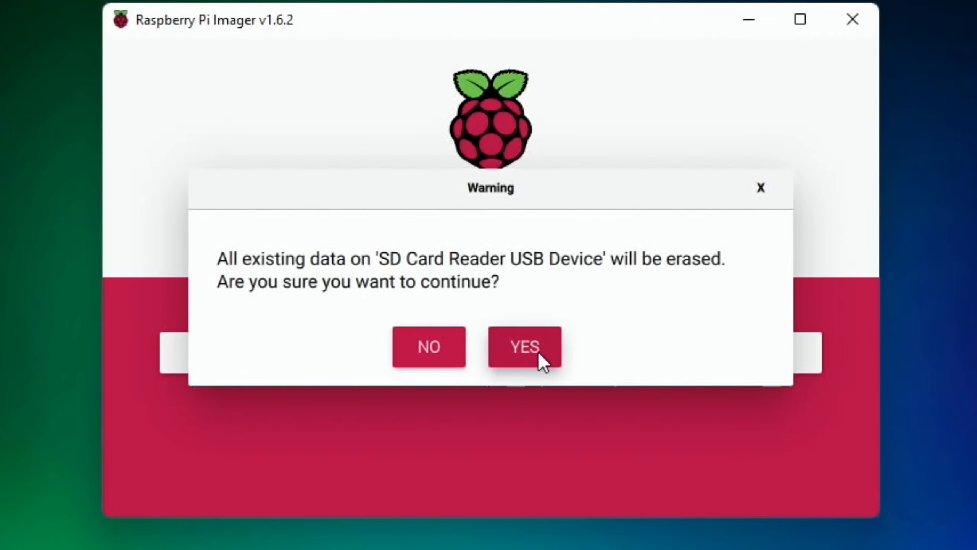
{"action": "left_click", "coordinate": [524, 346]}
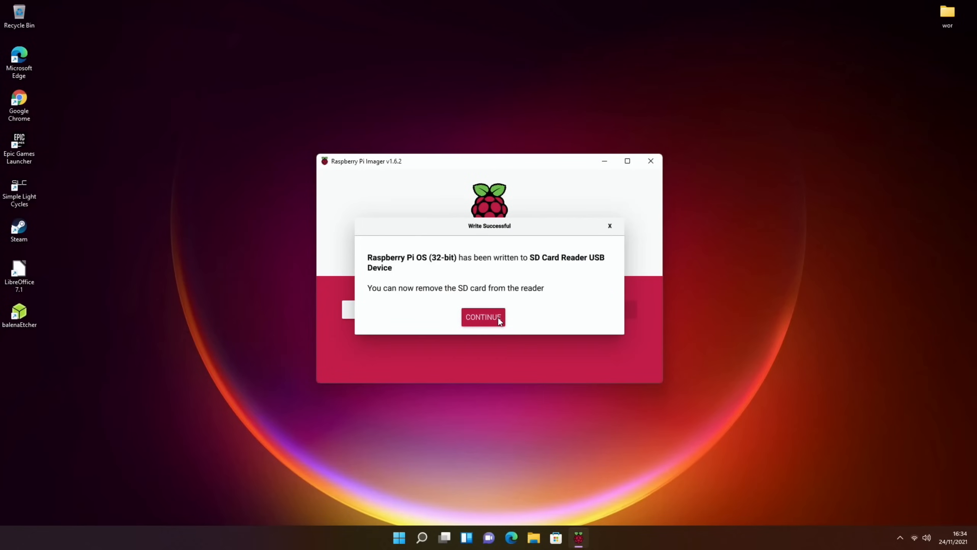